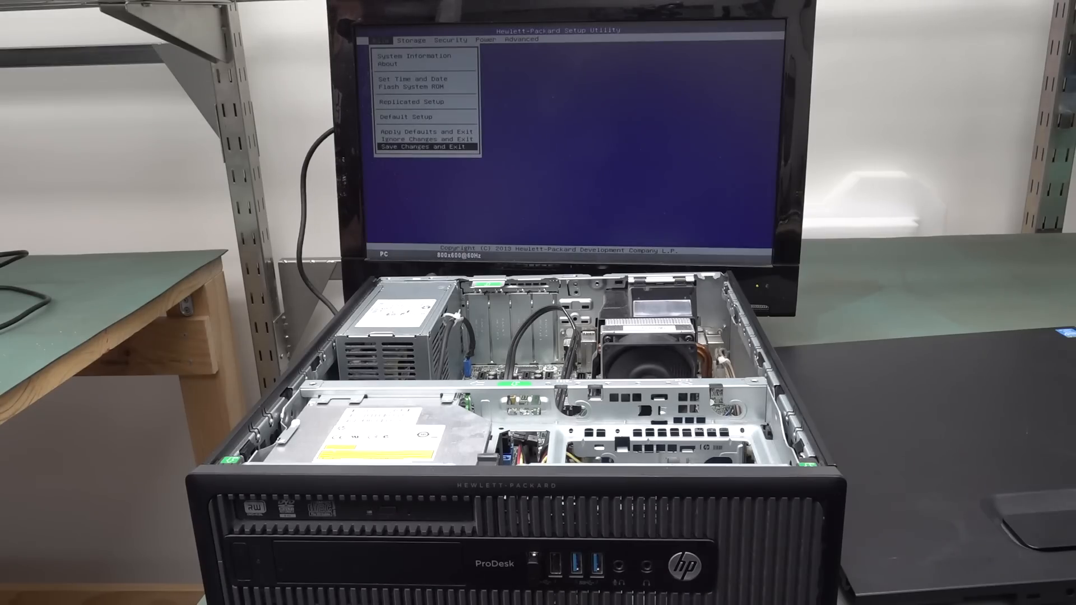
# - Select System Information to view the i5-4570 processor, 8192 MB memory and BIOS version
pyautogui.click(416, 56)
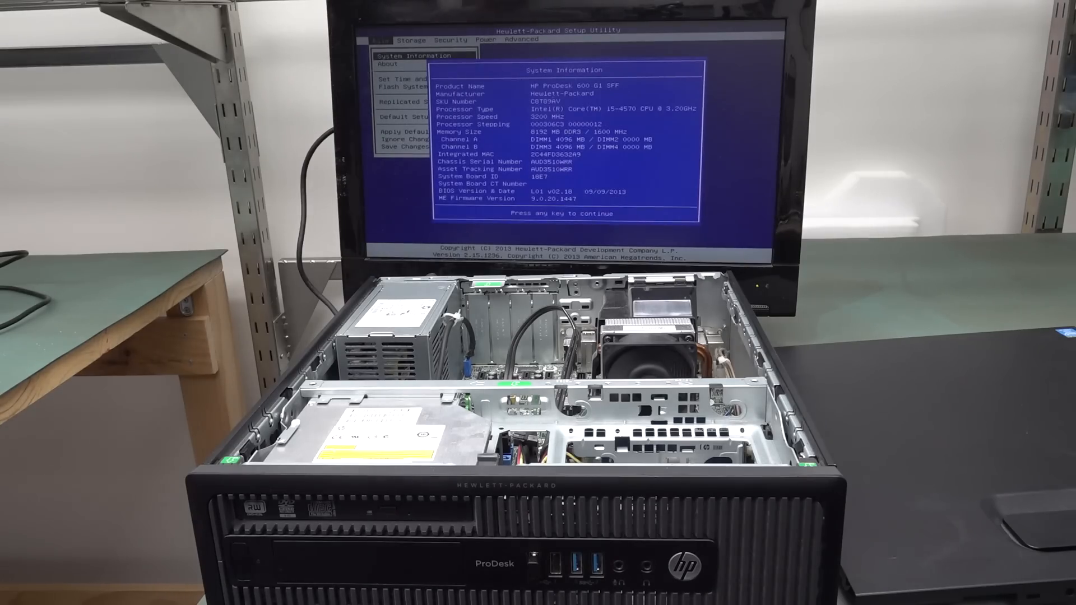